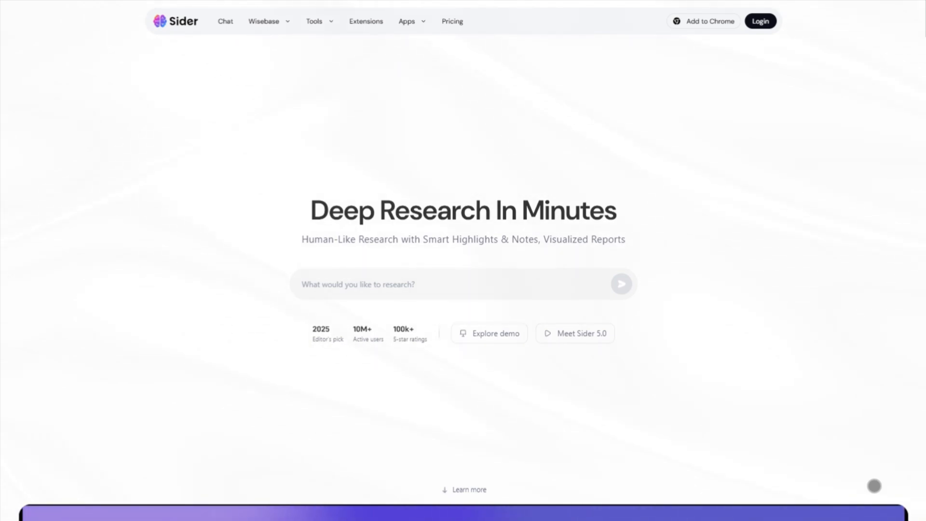
# - Scroll the Sider homepage from the hero down to the Deep Research Agent section
pyautogui.scroll(-3)
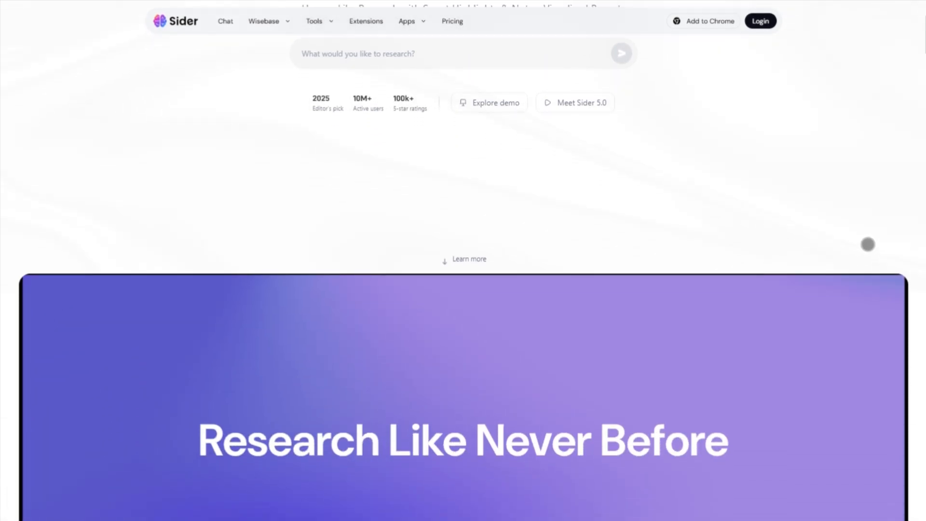
pyautogui.scroll(-3)
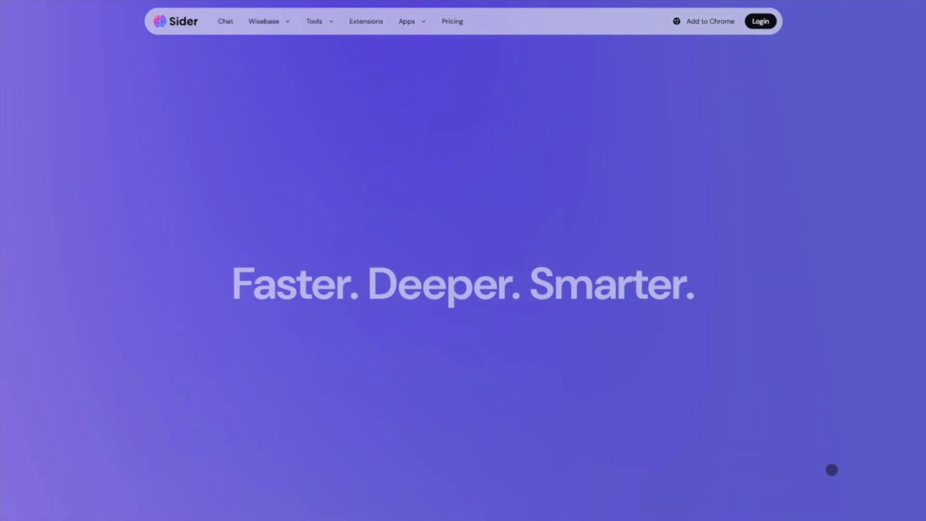
pyautogui.scroll(-3)
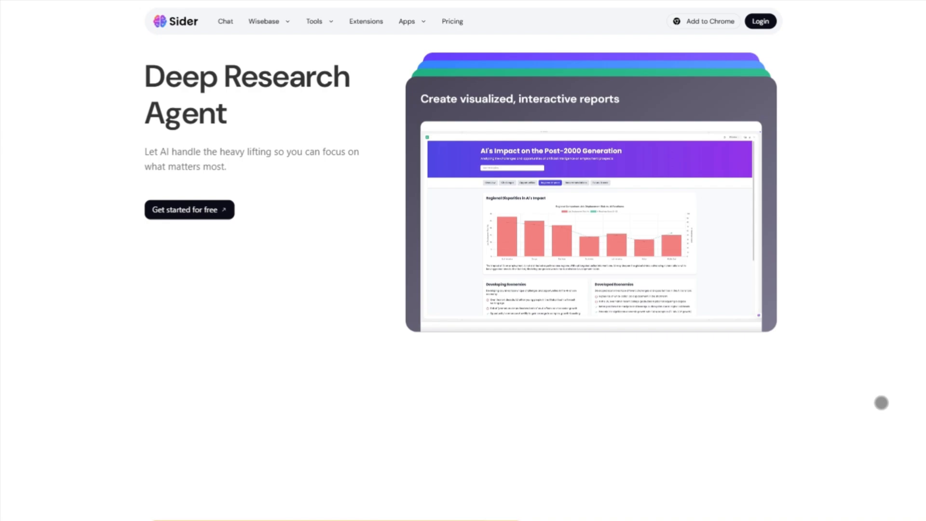
# - Scroll to Sider's AI Browser Extension section and switch to the ChatGPT website tab
pyautogui.click(451, 21)
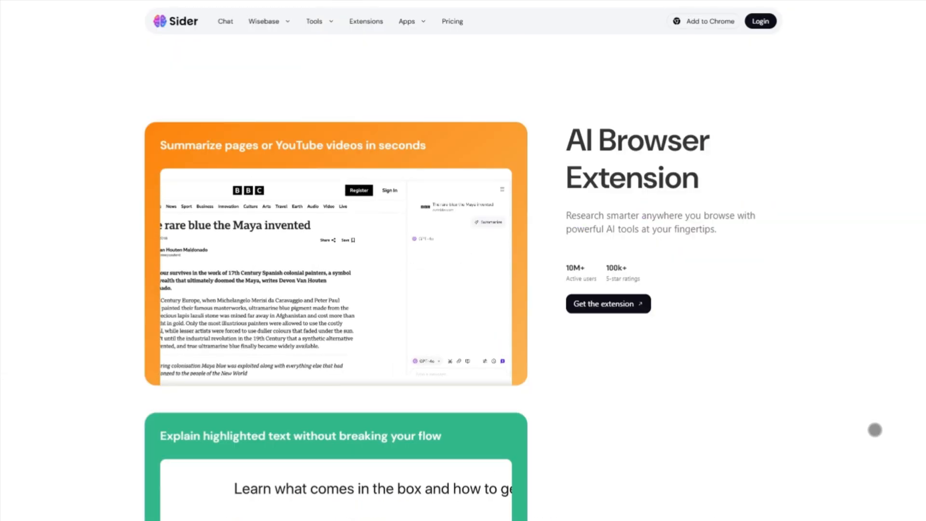
pyautogui.scroll(-3)
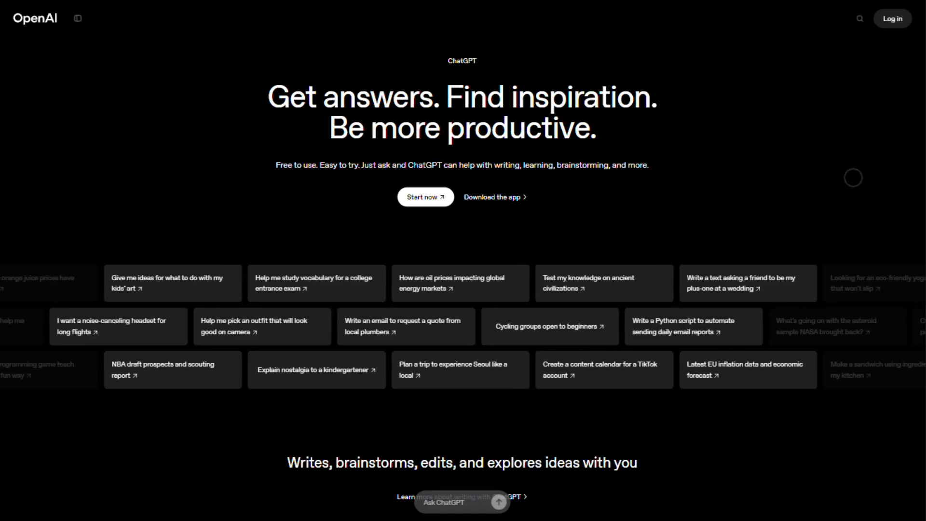
# - Scroll through ChatGPT's example prompts and use-case showcases
pyautogui.scroll(-3)
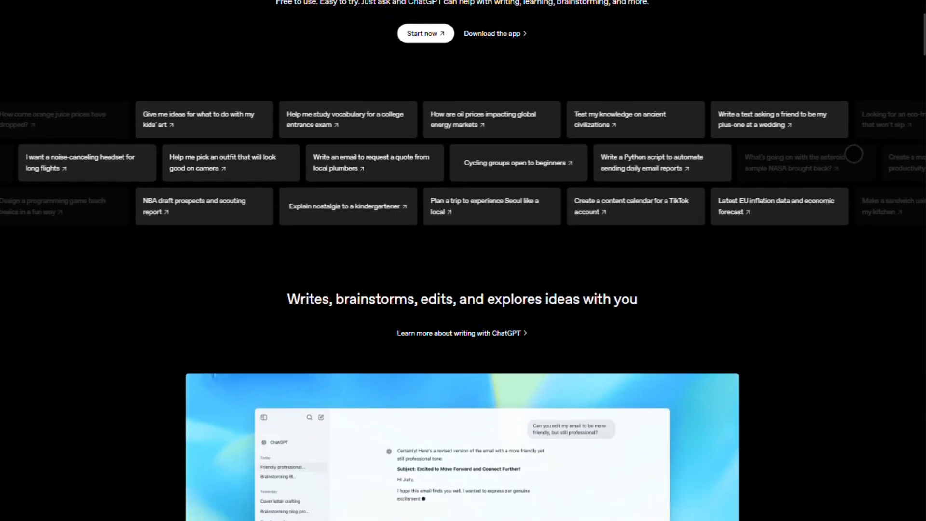
pyautogui.scroll(-3)
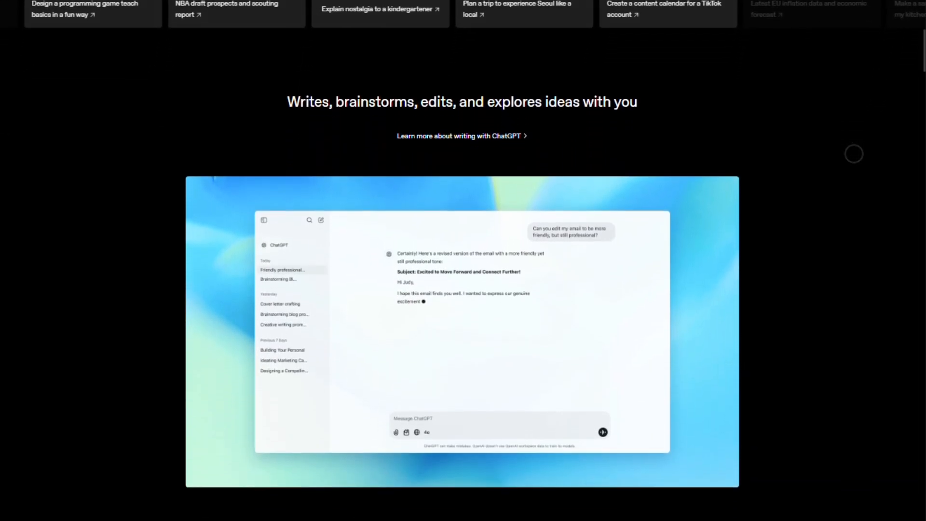
pyautogui.scroll(-3)
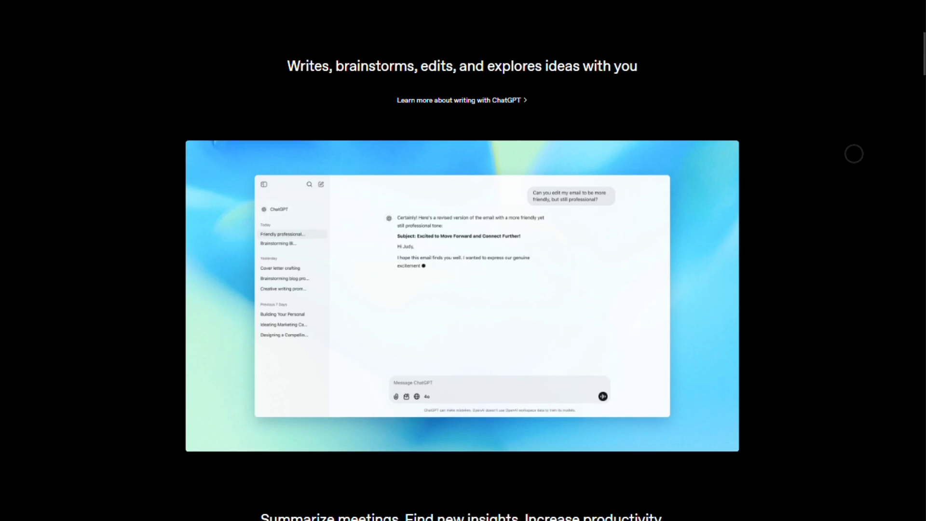
pyautogui.scroll(-3)
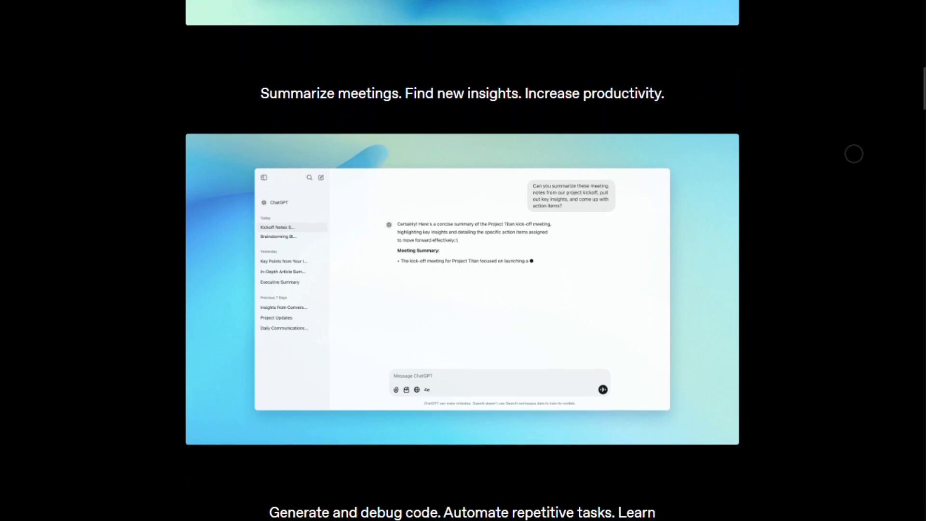
pyautogui.scroll(-3)
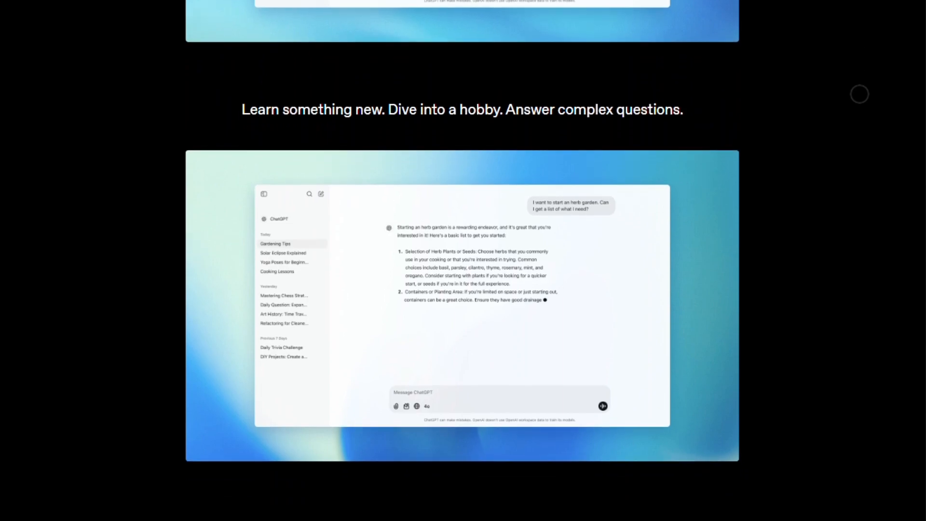
# - Continue past the feature highlights to the Free, Plus and Pro pricing plans
pyautogui.scroll(-3)
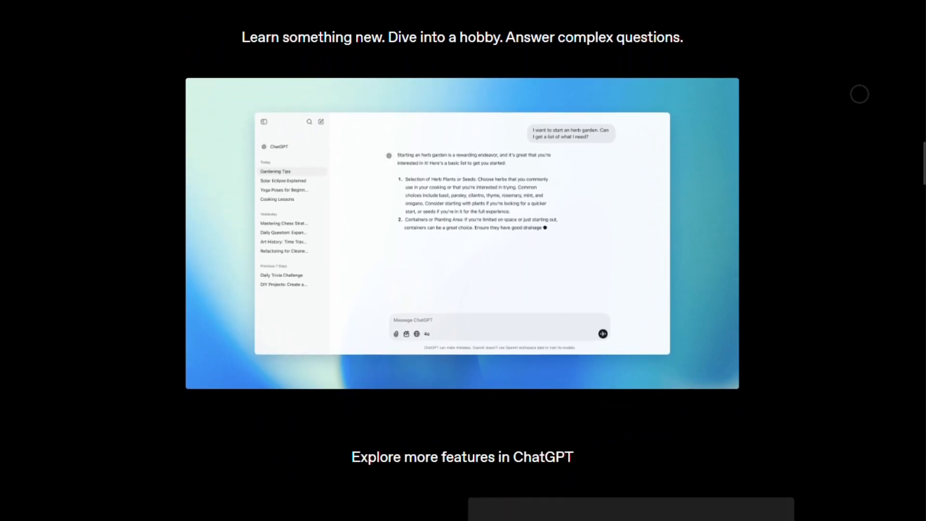
pyautogui.scroll(-3)
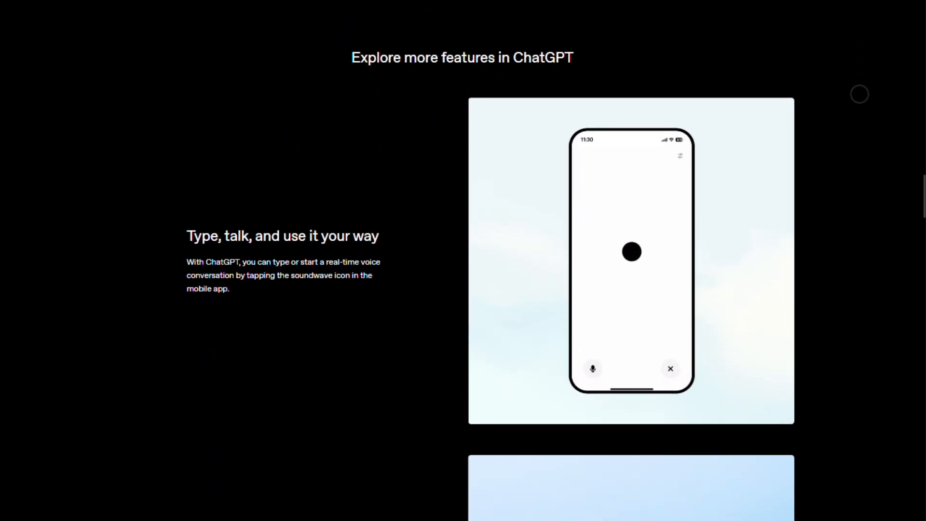
pyautogui.scroll(-3)
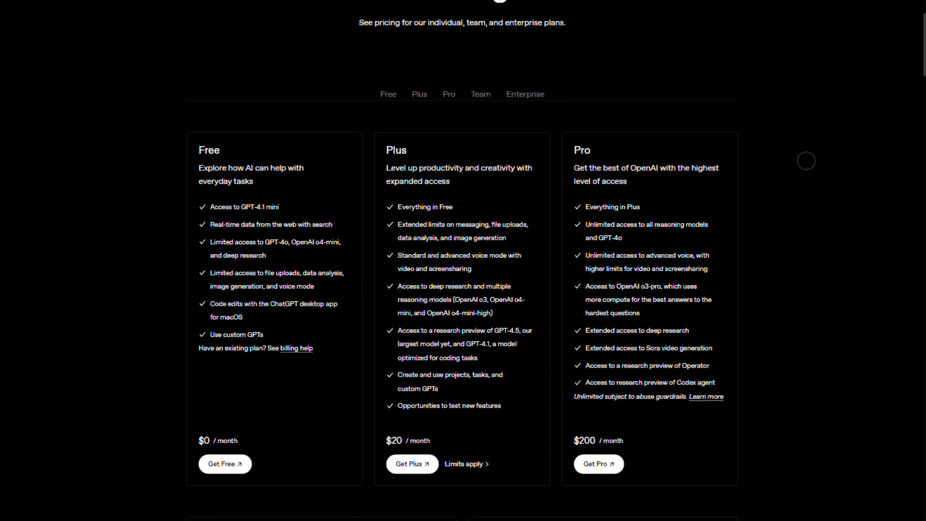
# - Scroll past the Free, Plus and Pro cards to the Team and Enterprise plan details
pyautogui.scroll(-3)
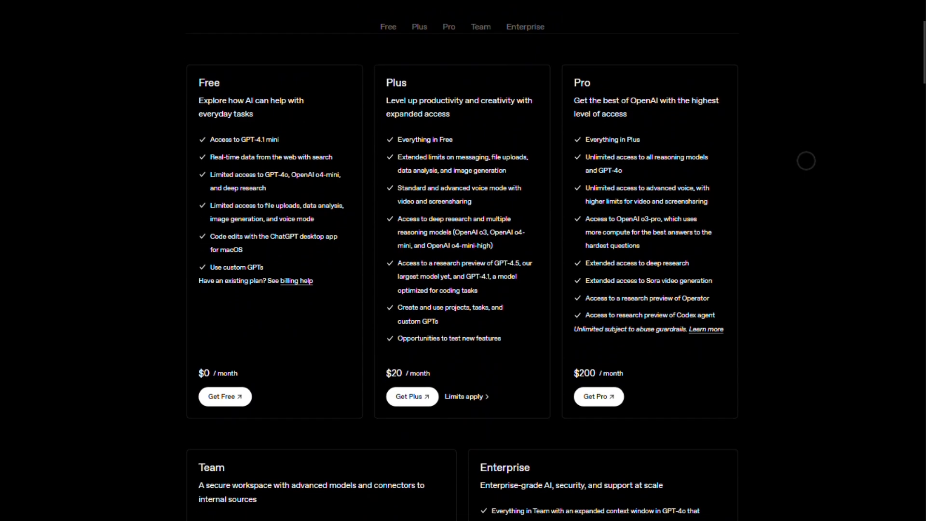
pyautogui.scroll(-3)
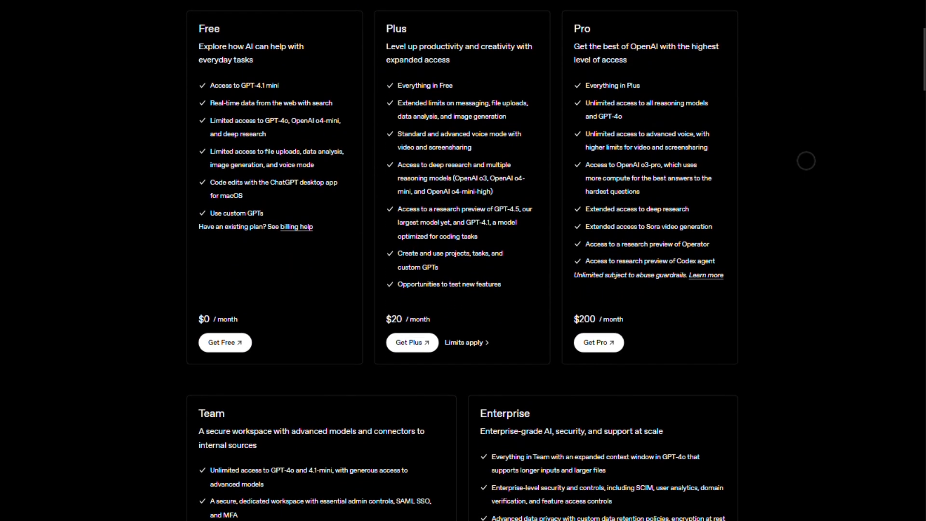
pyautogui.scroll(-3)
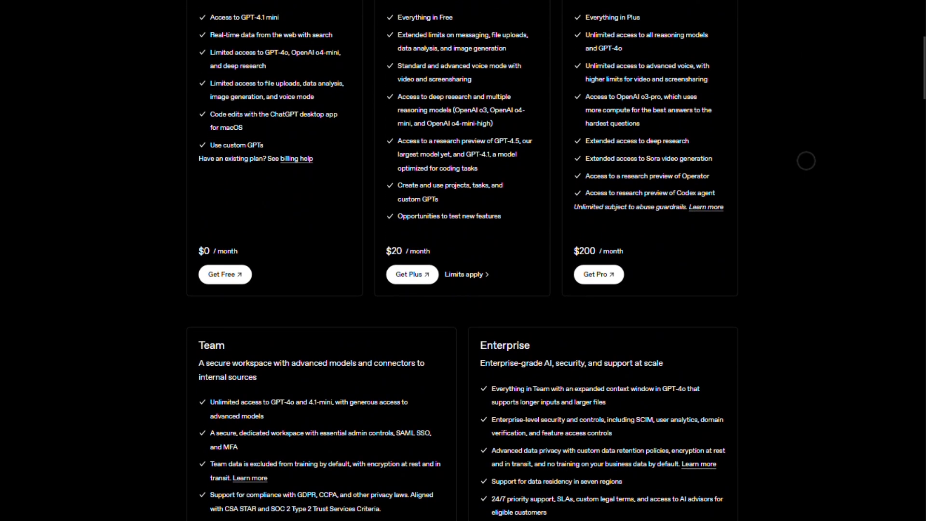
pyautogui.scroll(-3)
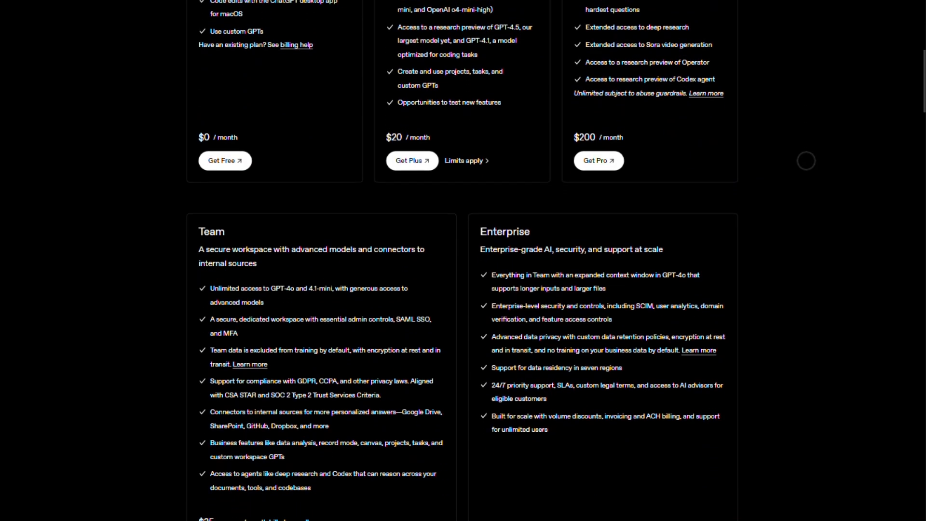
pyautogui.scroll(-3)
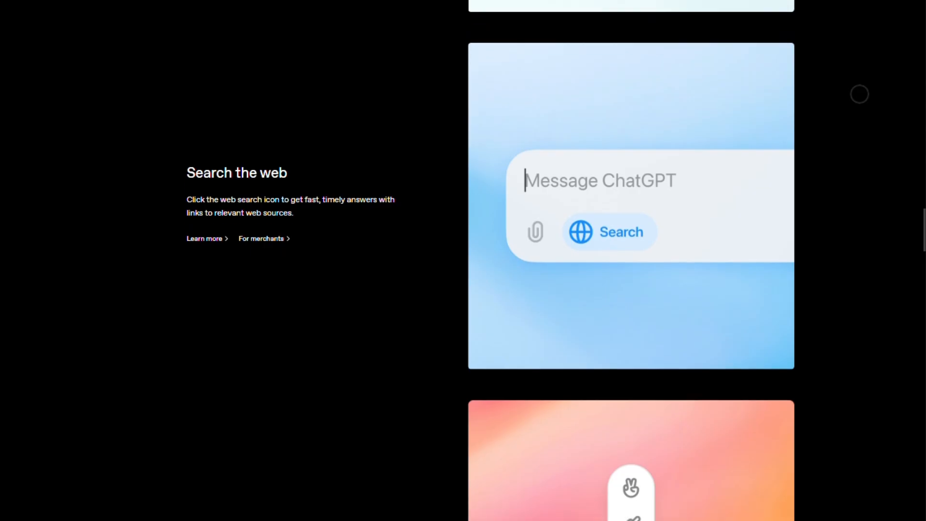
# - Scroll through web search and canvas features down to Analyze data and create charts
pyautogui.scroll(-3)
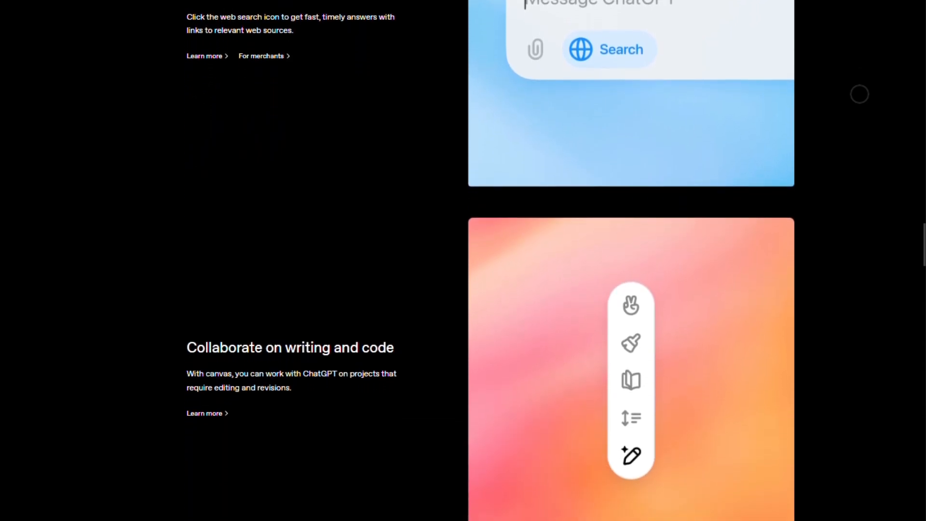
pyautogui.scroll(-3)
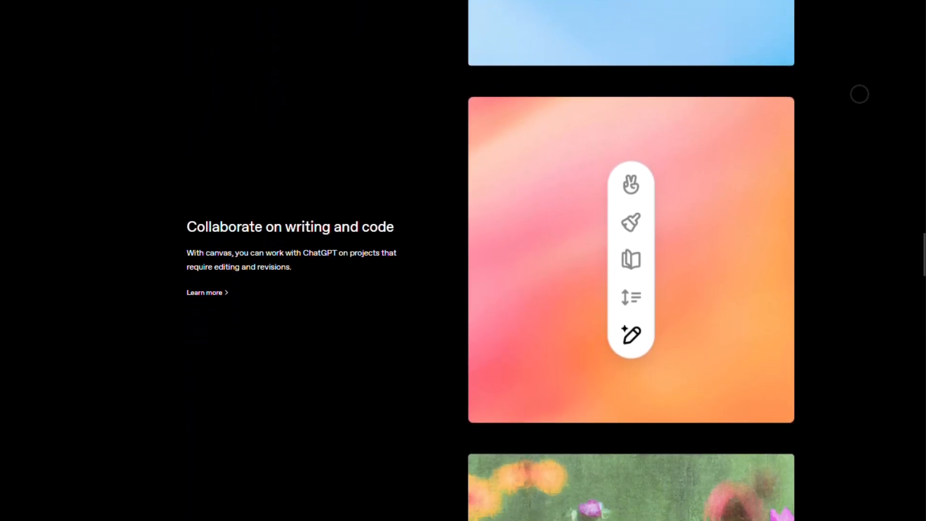
pyautogui.scroll(-3)
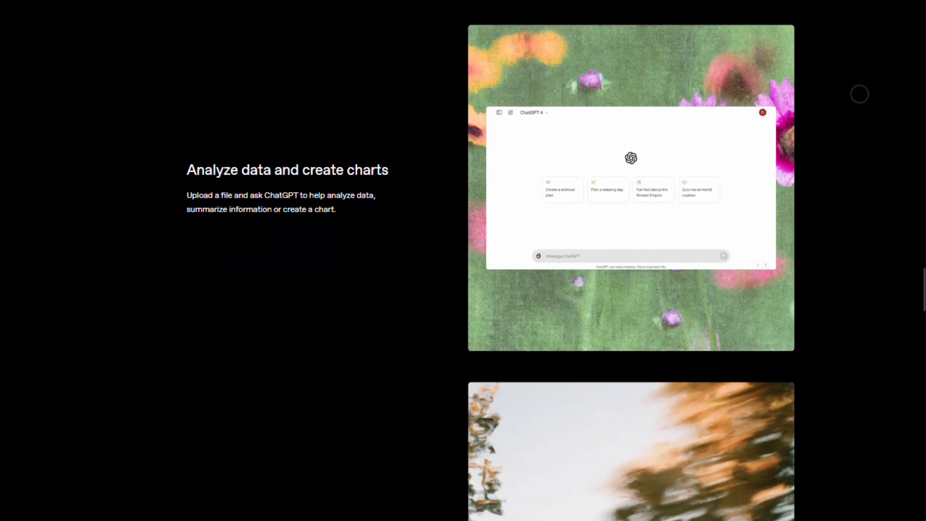
pyautogui.scroll(-3)
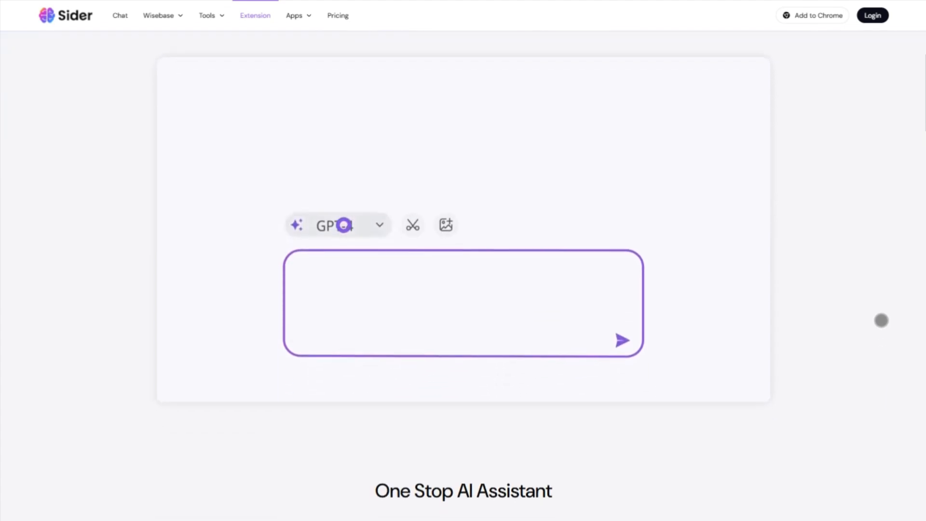
pyautogui.write('What is a planet?@GPT-4 @Claude-2')
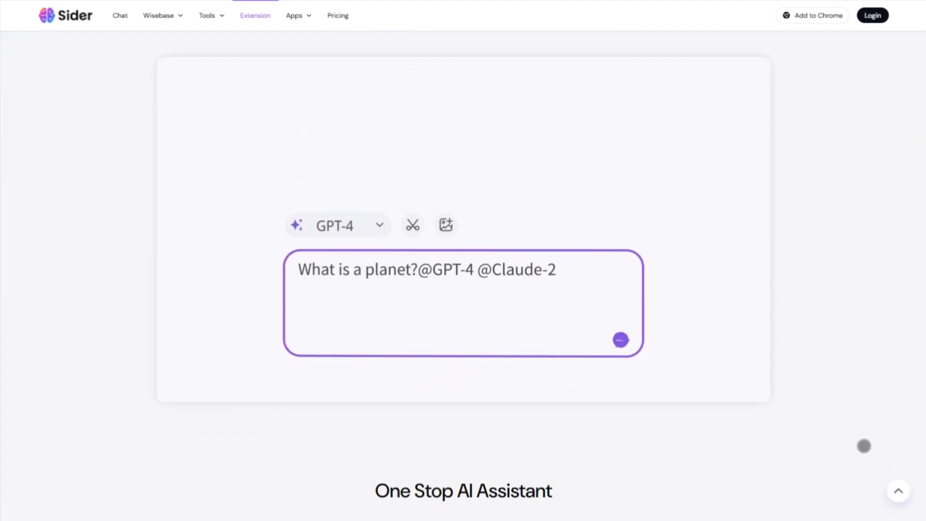
pyautogui.scroll(-3)
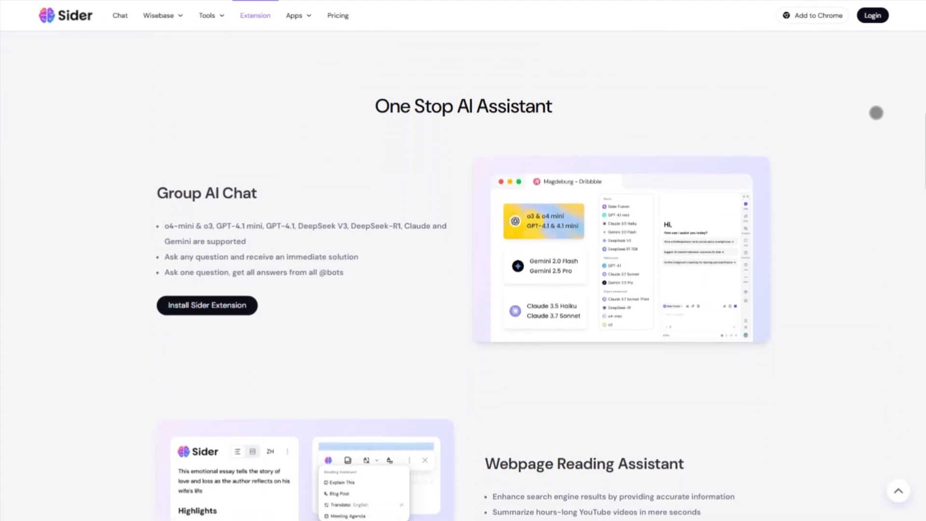